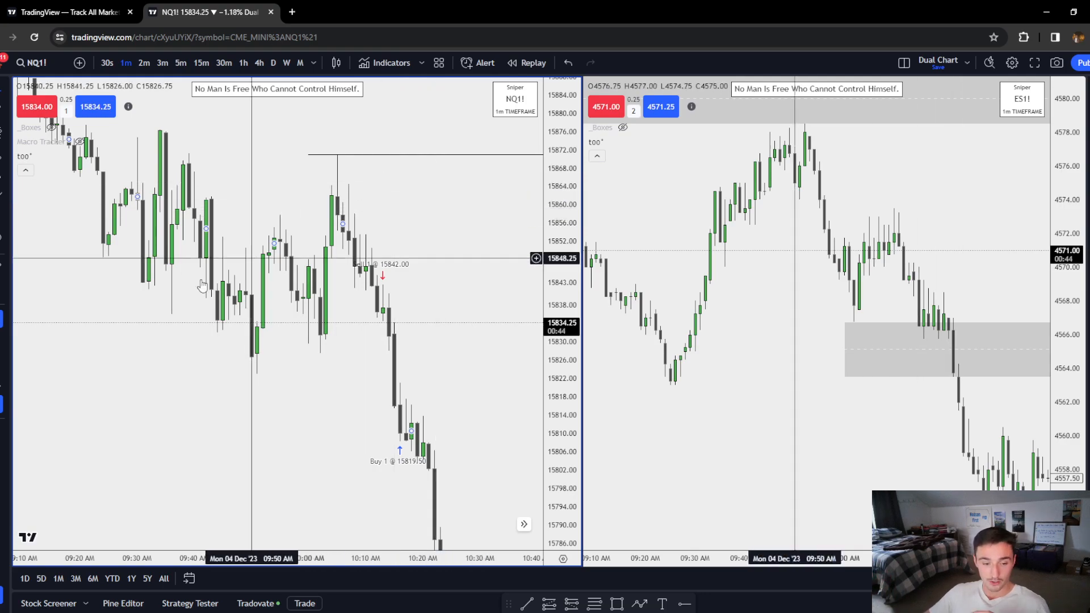
{"action": "mouse_move", "coordinate": [33, 351]}
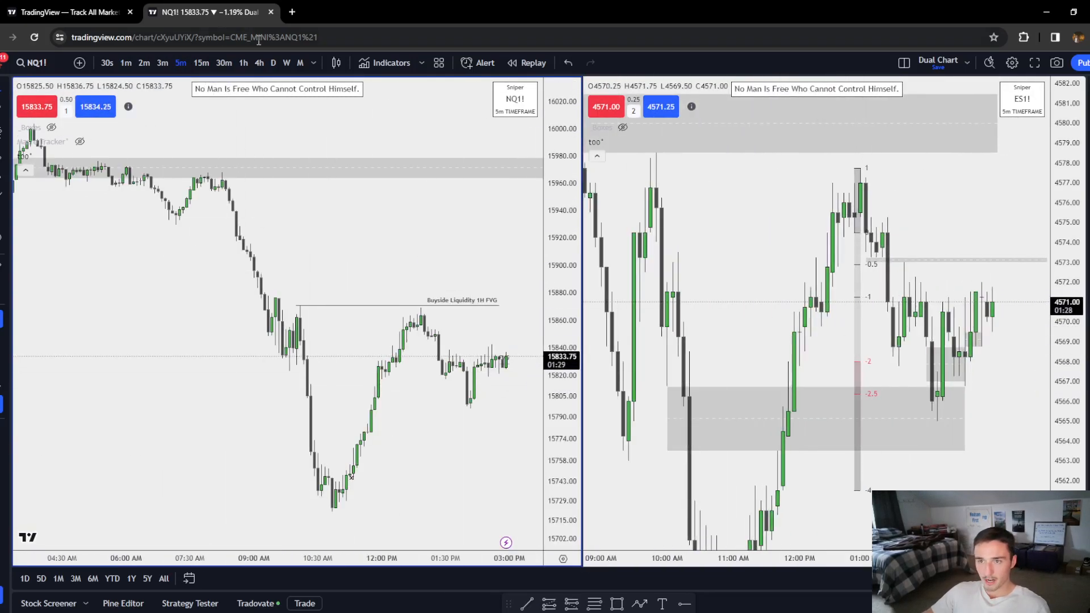
Cycle both charts through 1h, weekly and 15m candles, ending on 1-minute candles.
{"action": "left_click", "coordinate": [242, 62]}
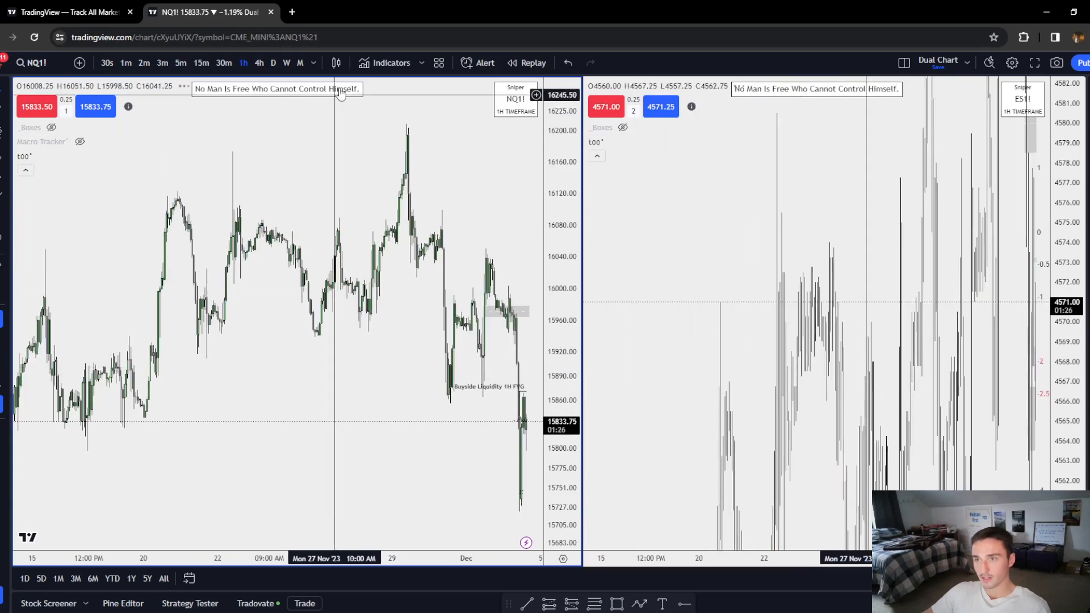
{"action": "left_click", "coordinate": [286, 62]}
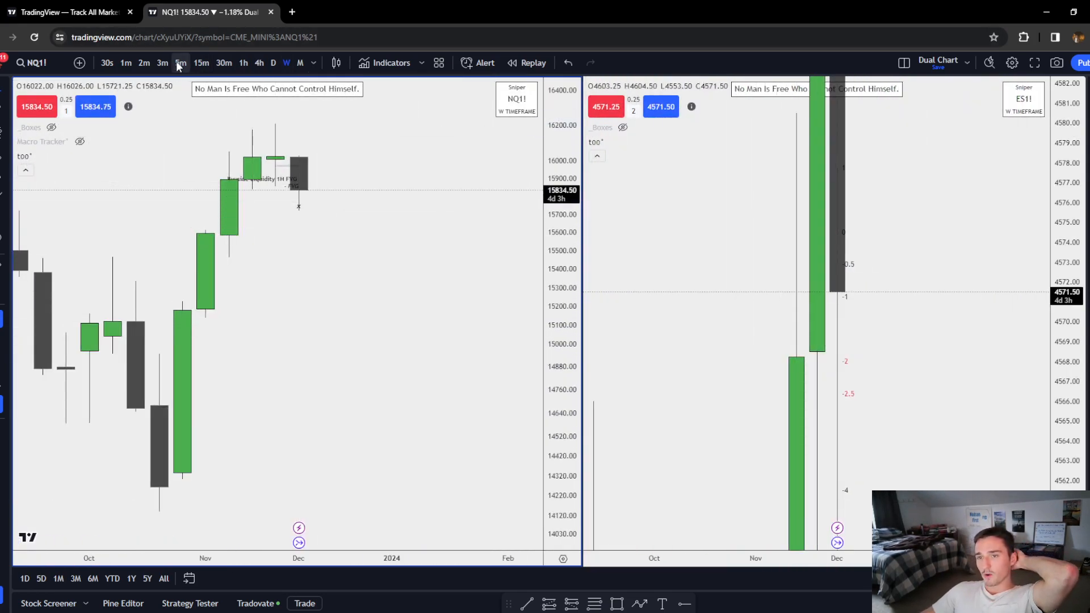
{"action": "left_click", "coordinate": [201, 63]}
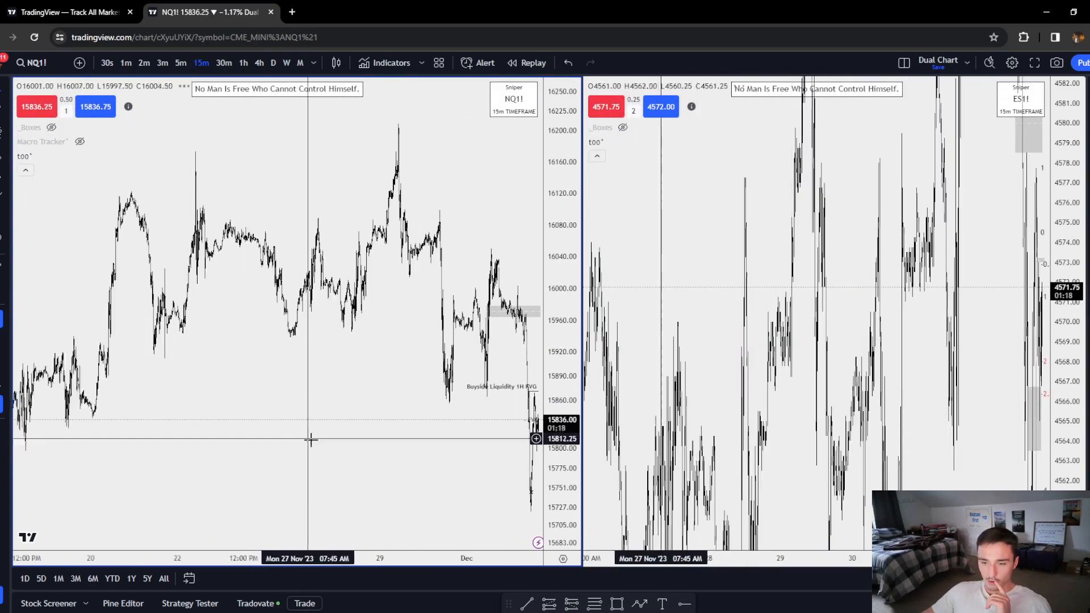
{"action": "left_click", "coordinate": [243, 63]}
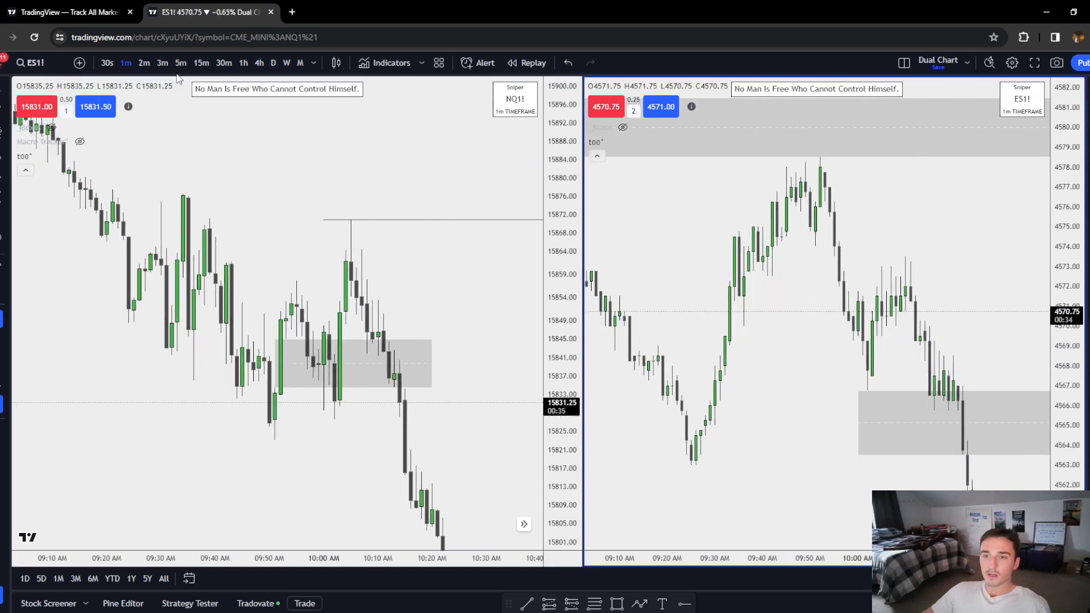
Make the left NQ1! chart the active pane.
{"action": "left_click", "coordinate": [180, 63]}
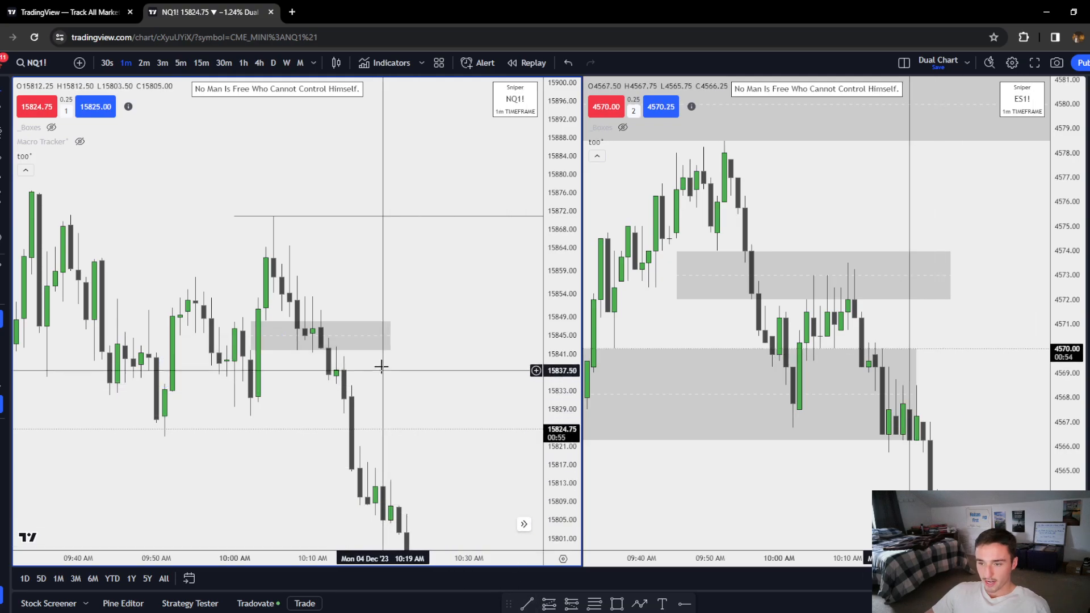
Inspect the NQ1! 15842 sell and 15819.50 buy markers, then move both charts to the afternoon session.
{"action": "right_click", "coordinate": [320, 337]}
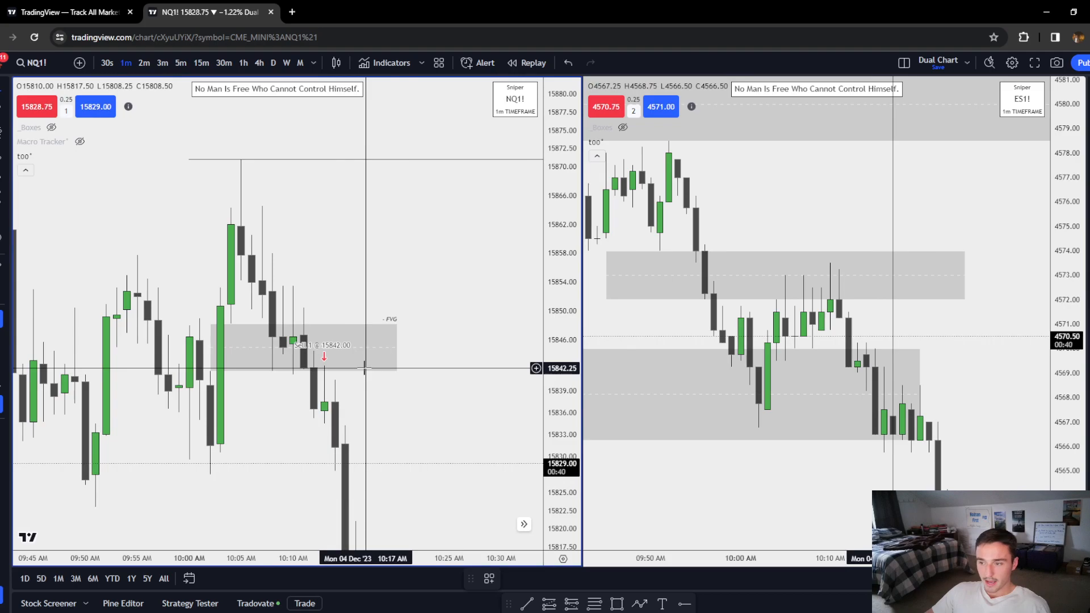
{"action": "right_click", "coordinate": [368, 368]}
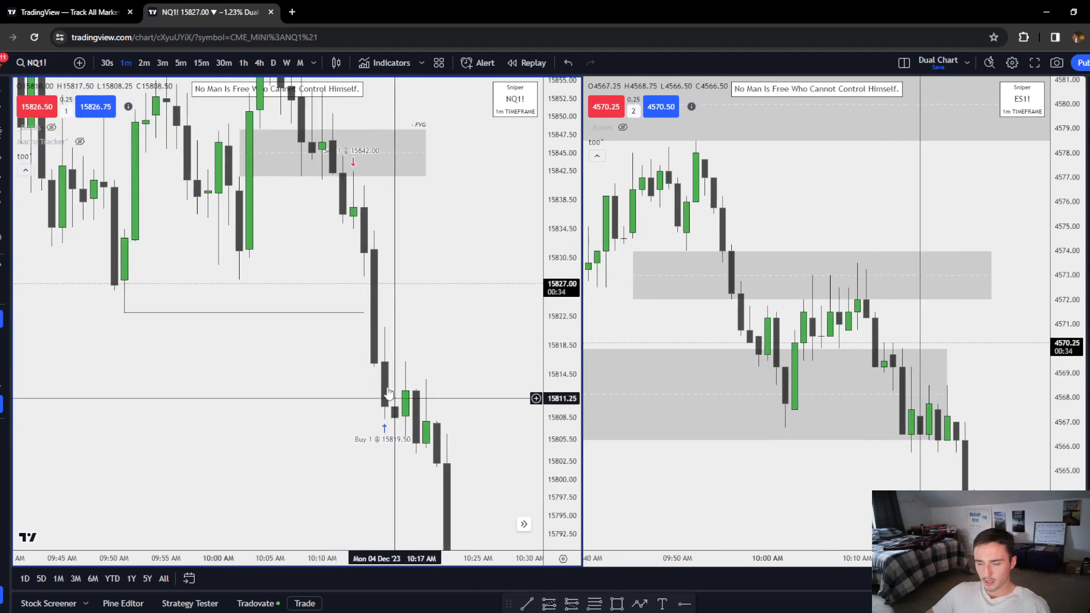
{"action": "mouse_move", "coordinate": [371, 235]}
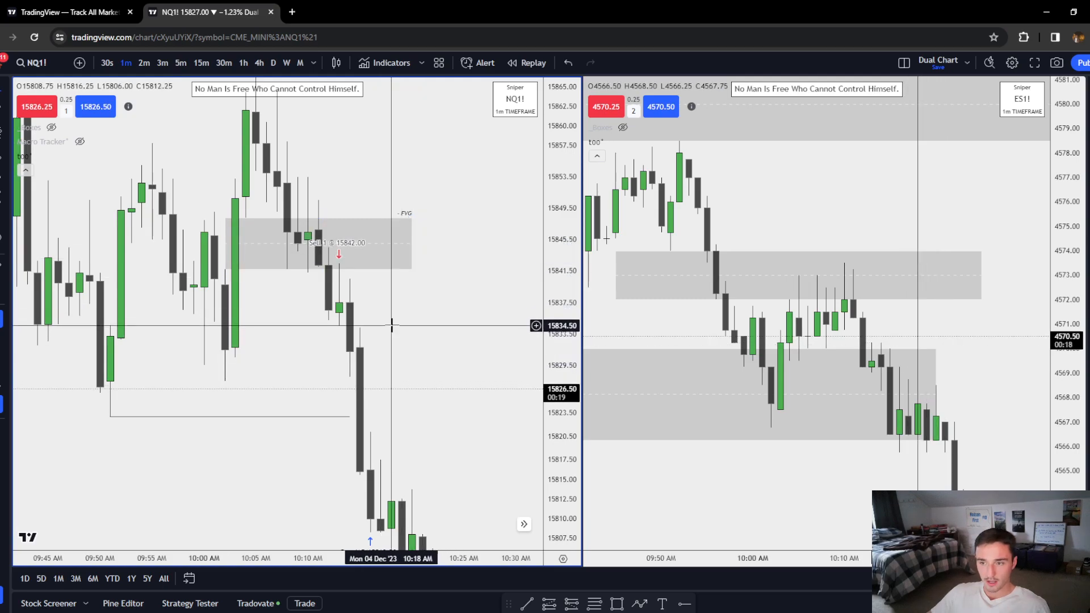
{"action": "right_click", "coordinate": [393, 325]}
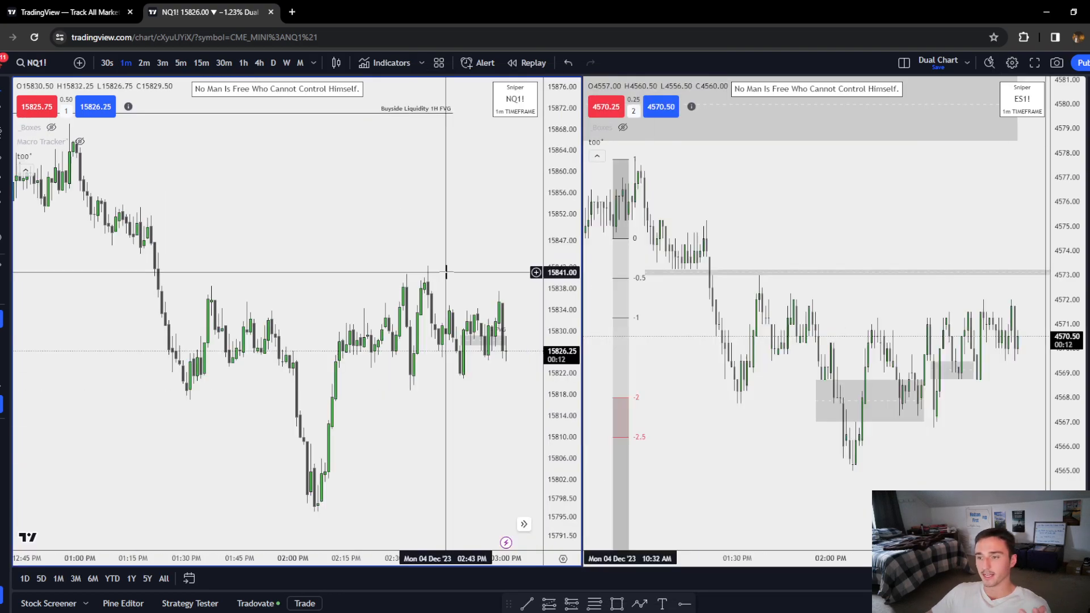
Switch both charts to 5-minute, then 1-minute, and finally 15-minute candles.
{"action": "left_click", "coordinate": [202, 63]}
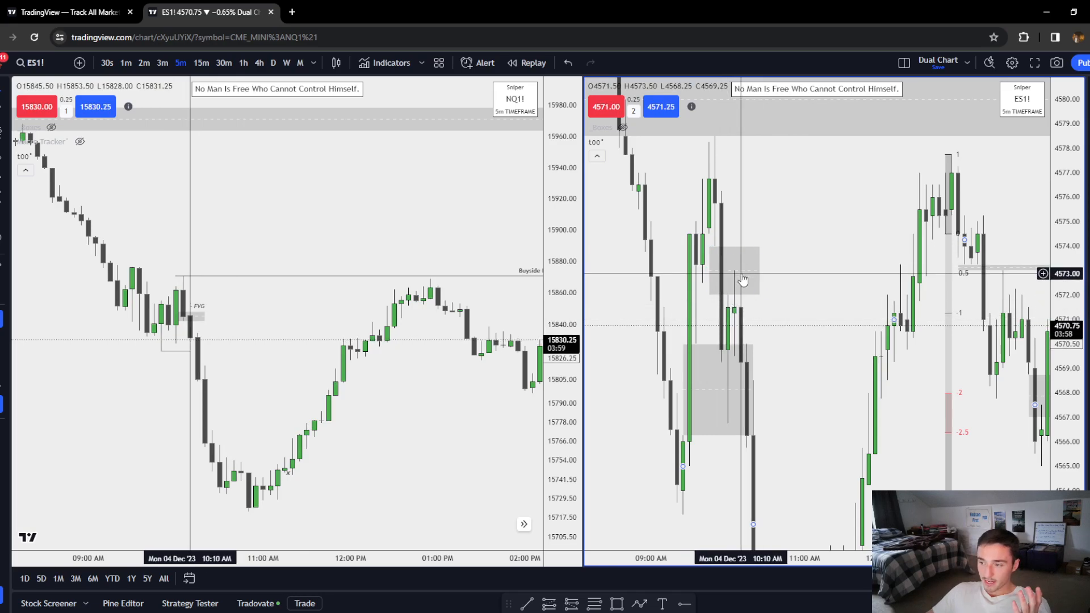
{"action": "left_click", "coordinate": [126, 63]}
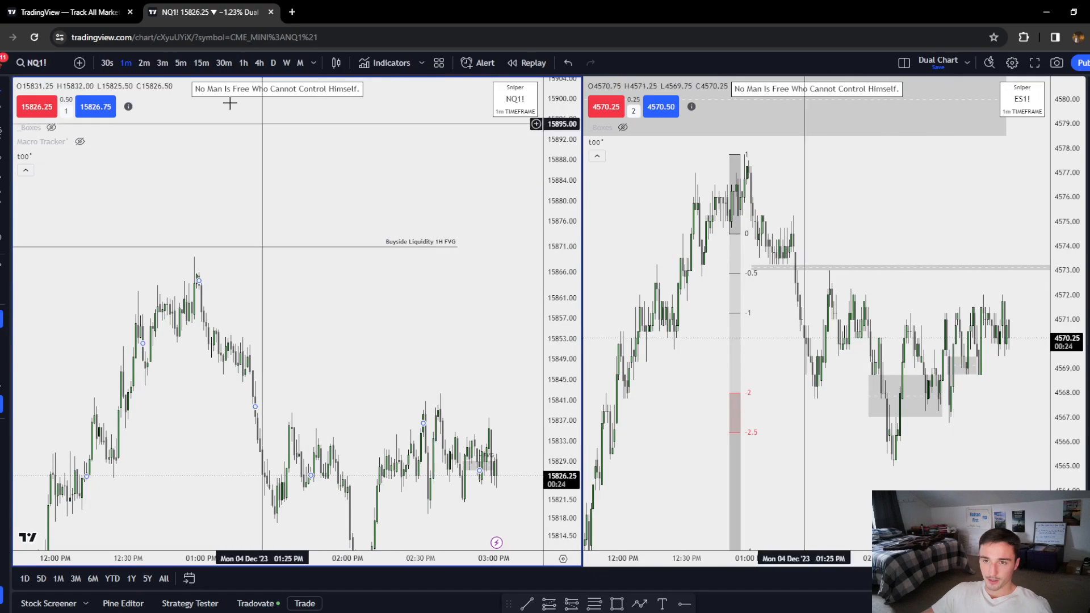
{"action": "left_click", "coordinate": [200, 62]}
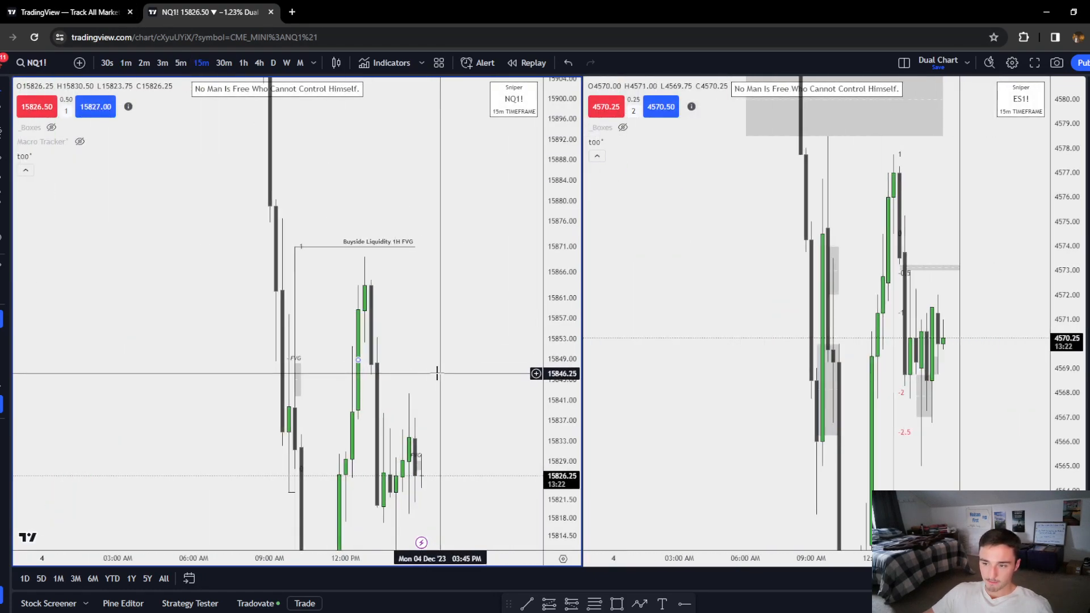